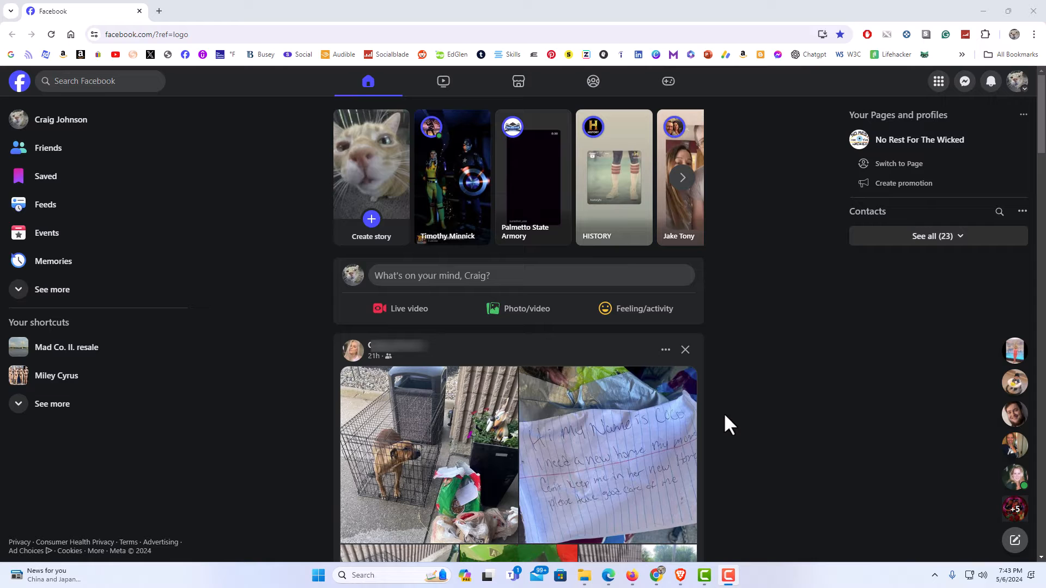
{"action": "mouse_move", "coordinate": [598, 381]}
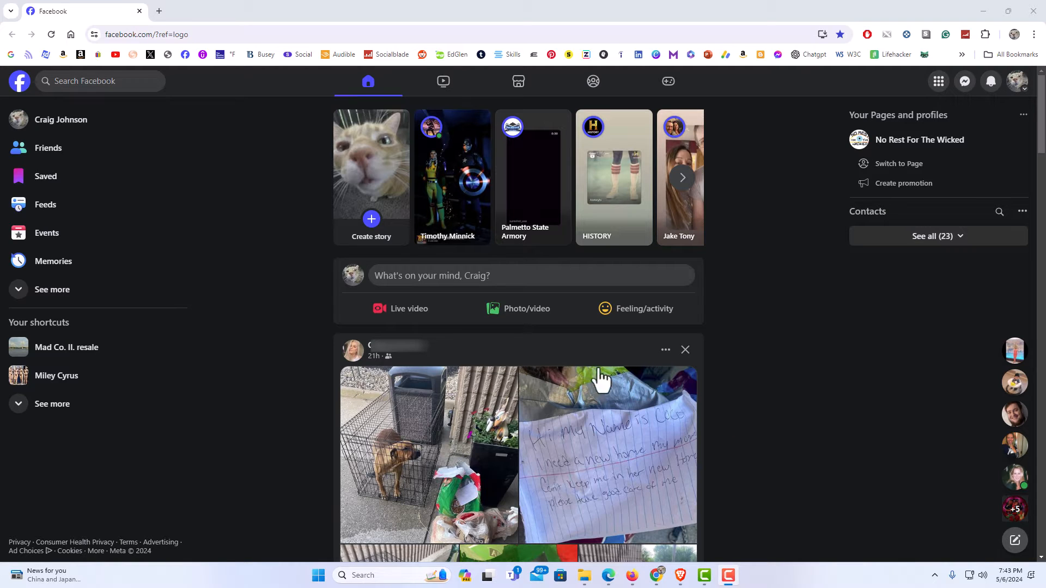
{"action": "mouse_move", "coordinate": [447, 298]}
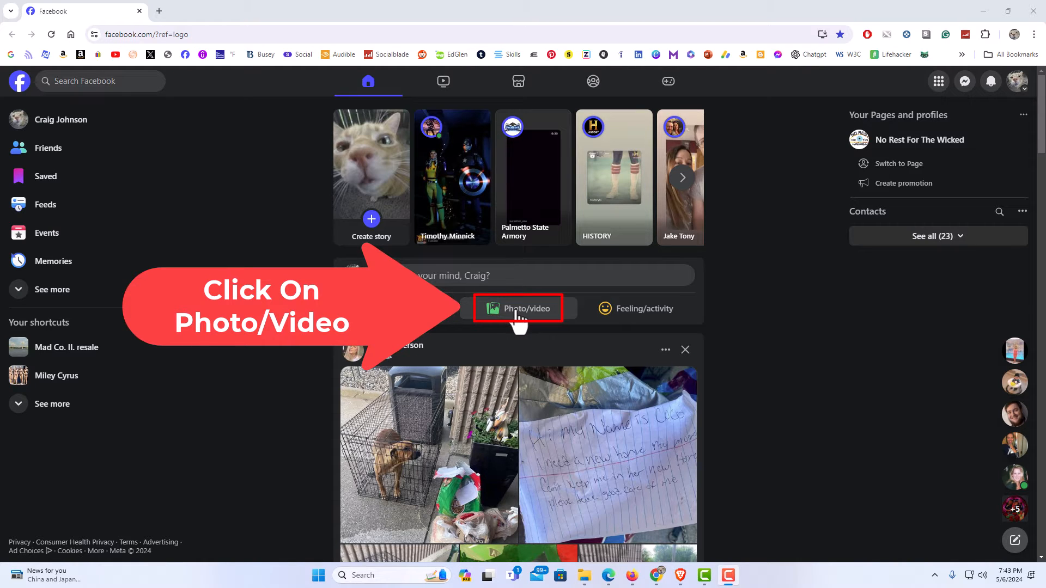
Step: Start a new Photo/video post from the 'What's on your mind' box on the home feed
{"action": "left_click", "coordinate": [517, 308]}
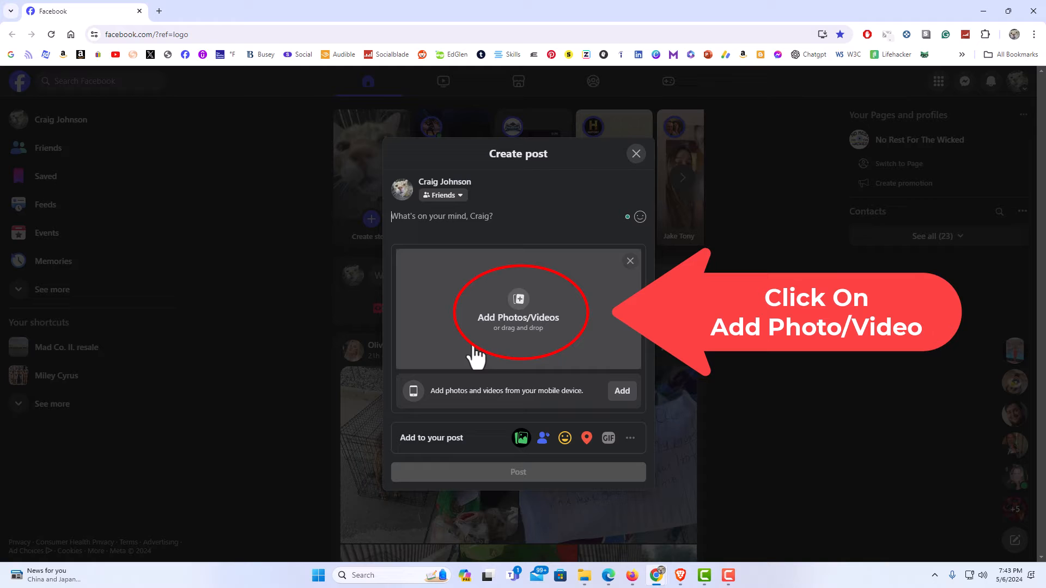
{"action": "mouse_move", "coordinate": [525, 333]}
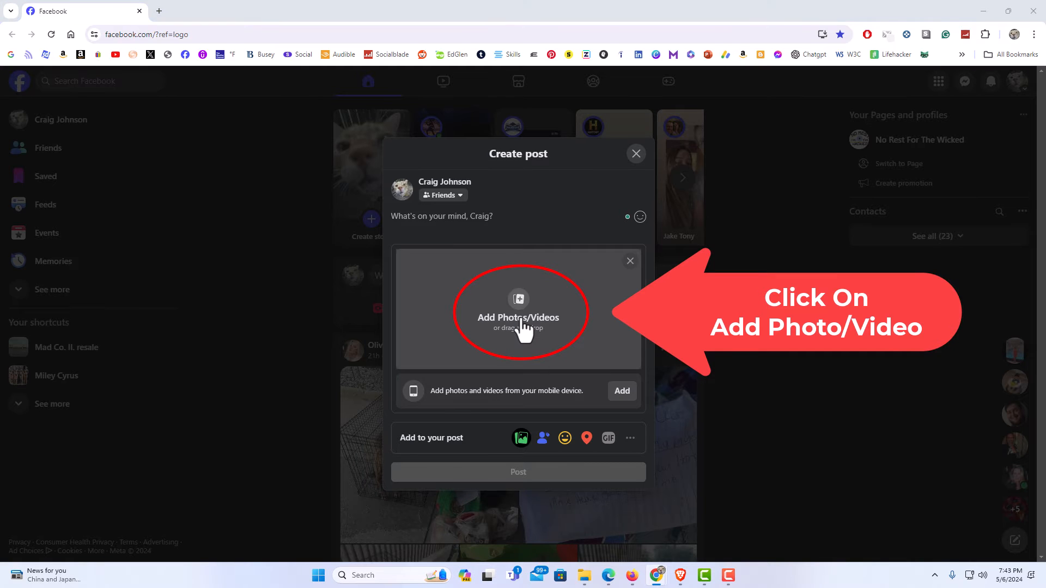
Step: Attach halloween.png from the Backup Pics folder to the draft post
{"action": "left_click", "coordinate": [517, 317]}
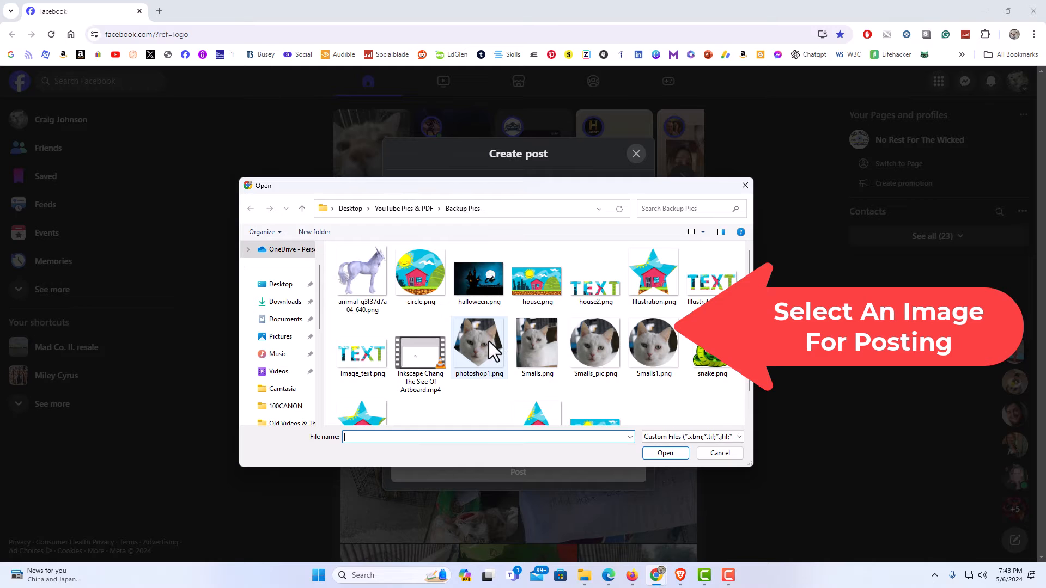
{"action": "mouse_move", "coordinate": [492, 293]}
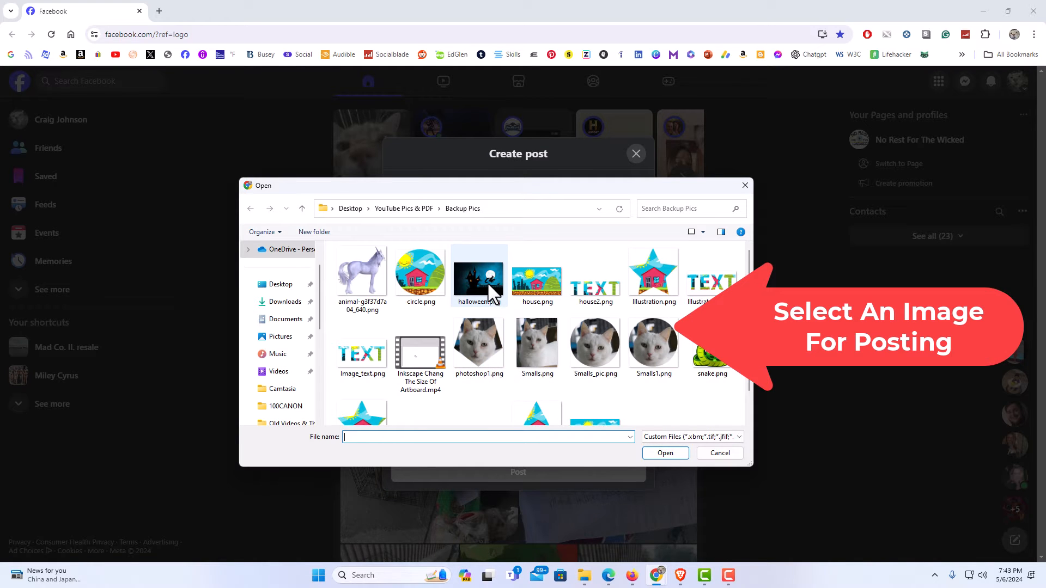
{"action": "left_click", "coordinate": [478, 274]}
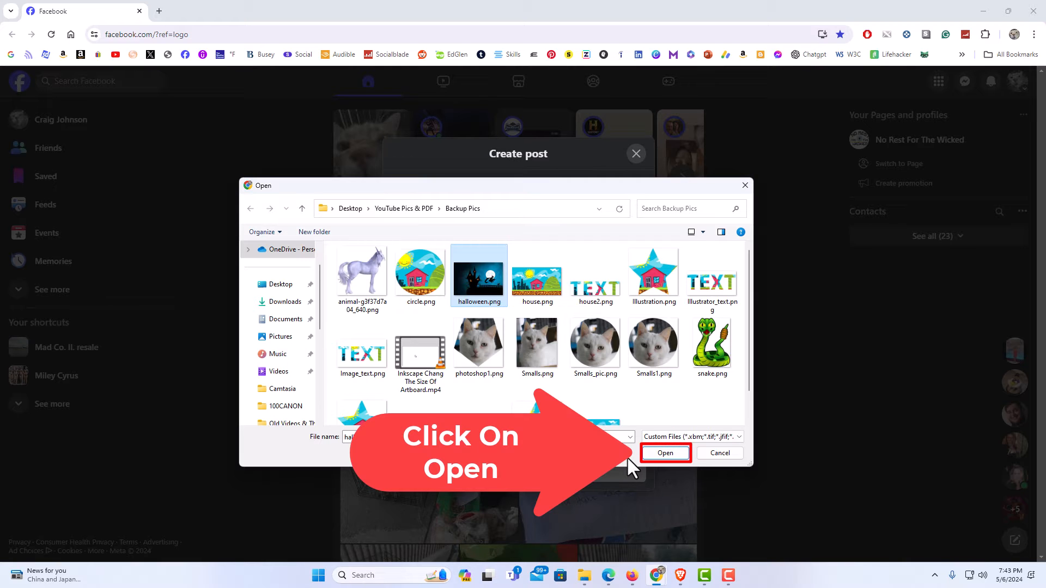
{"action": "left_click", "coordinate": [665, 453]}
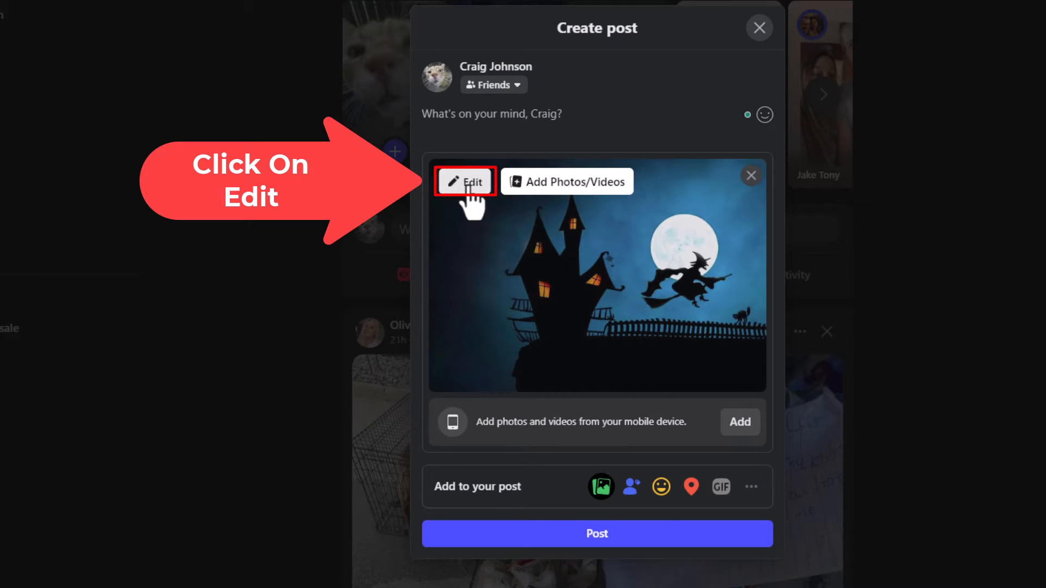
Step: Edit the attached image with the Text Tool and add an empty text layer onto it
{"action": "left_click", "coordinate": [466, 182]}
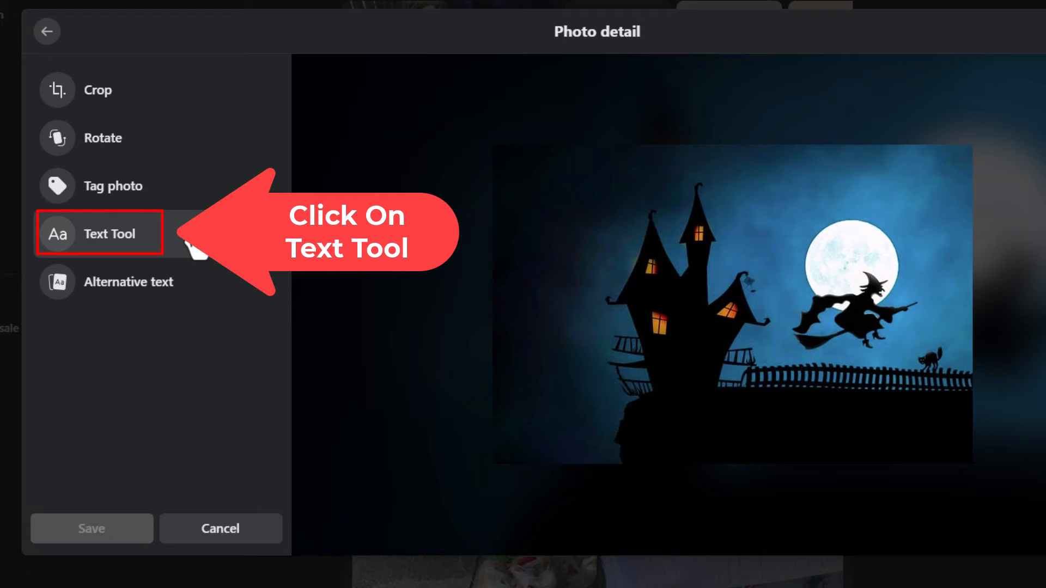
{"action": "left_click", "coordinate": [109, 234]}
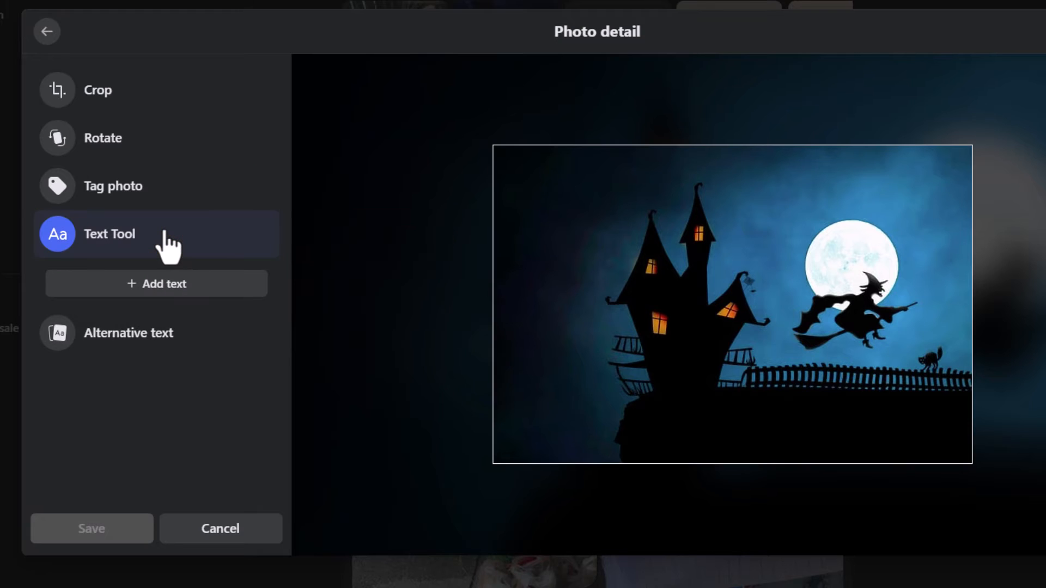
{"action": "mouse_move", "coordinate": [215, 308]}
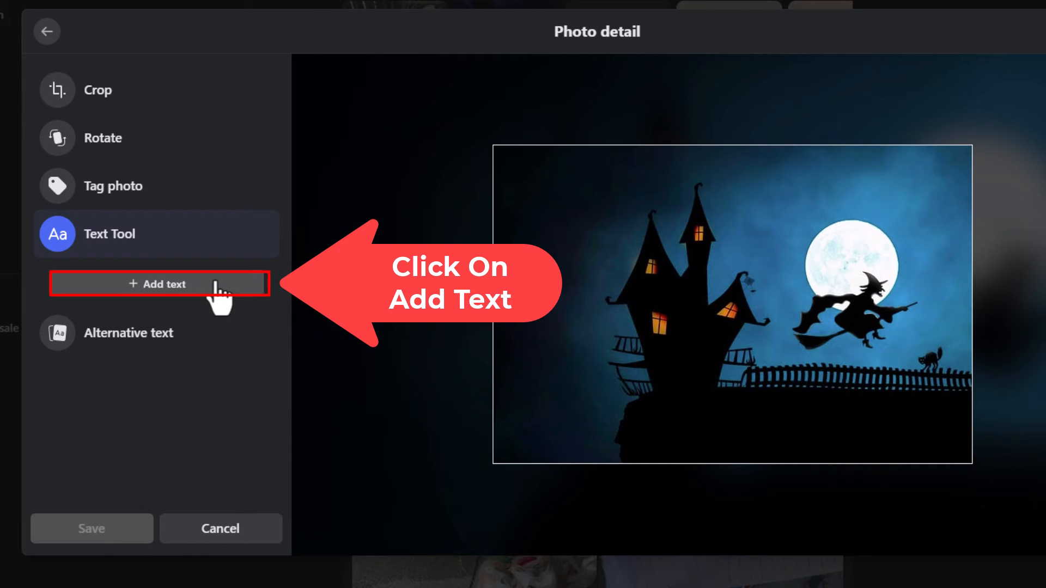
{"action": "left_click", "coordinate": [156, 283]}
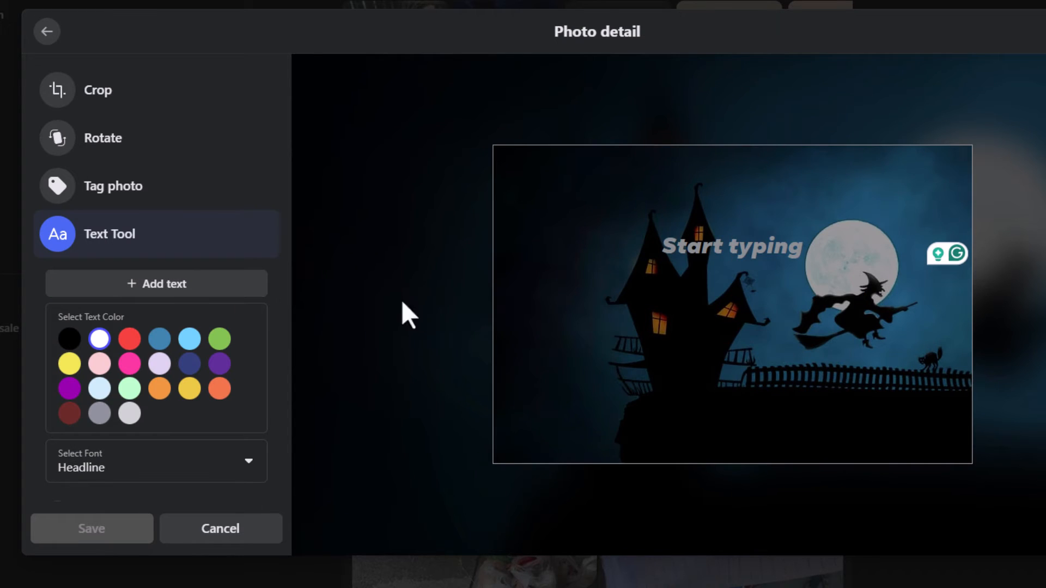
{"action": "left_click", "coordinate": [730, 245]}
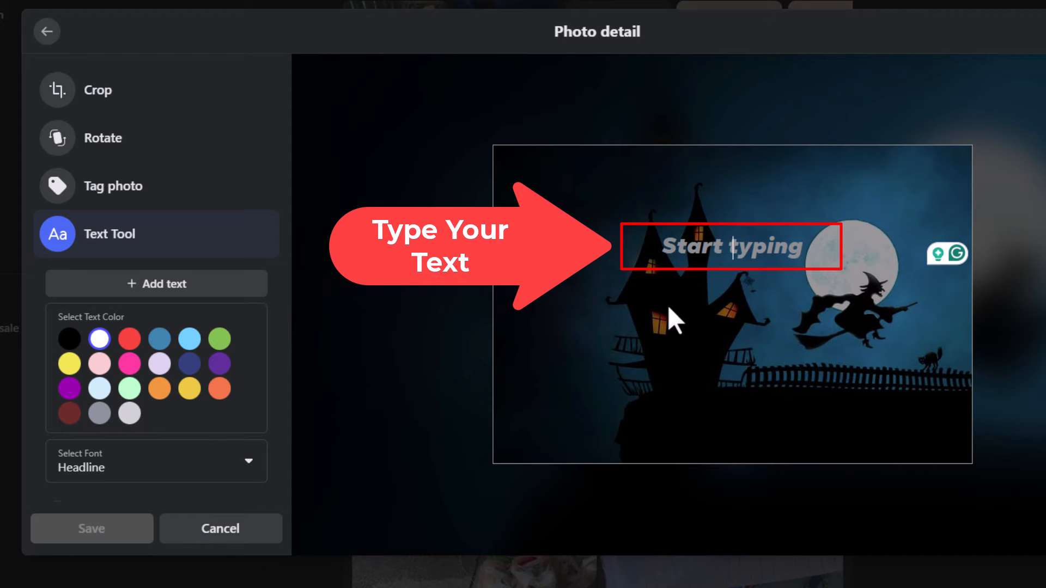
Step: Enter 'Spooky!' as the overlay text and give it the Fancy font
{"action": "type", "text": "Spooky!"}
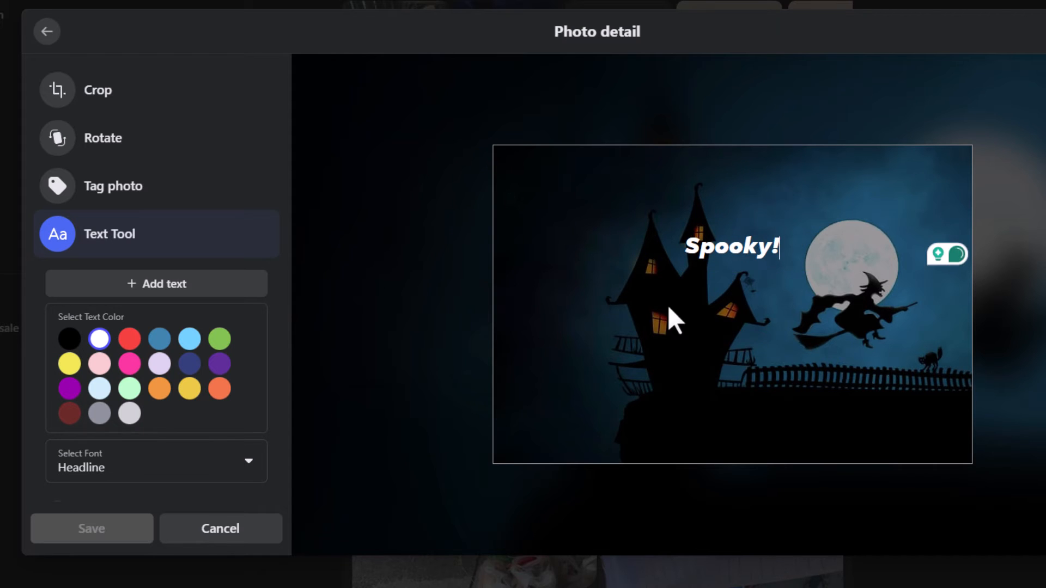
{"action": "mouse_move", "coordinate": [406, 320]}
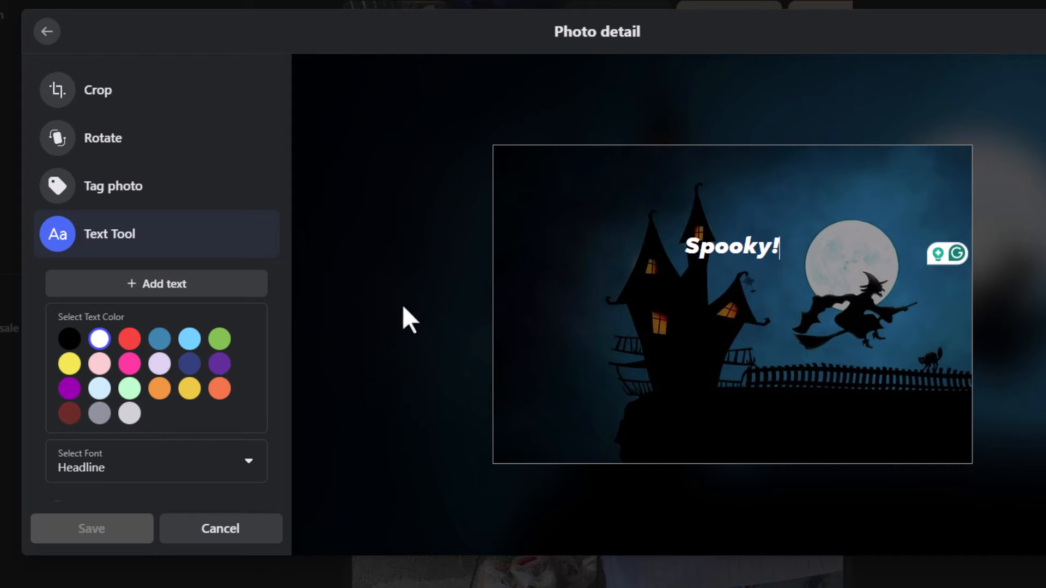
{"action": "mouse_move", "coordinate": [247, 371]}
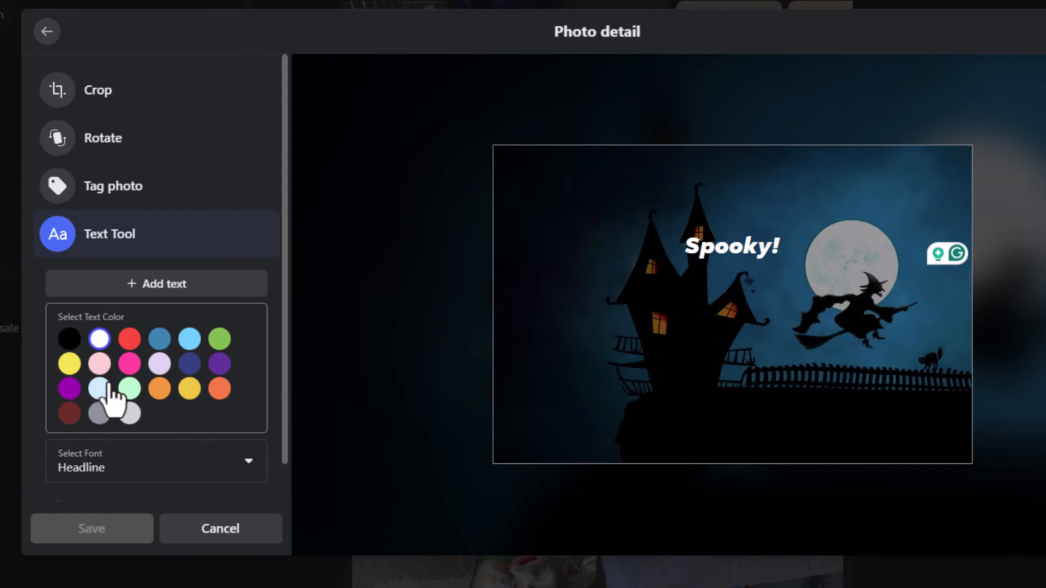
{"action": "mouse_move", "coordinate": [193, 440]}
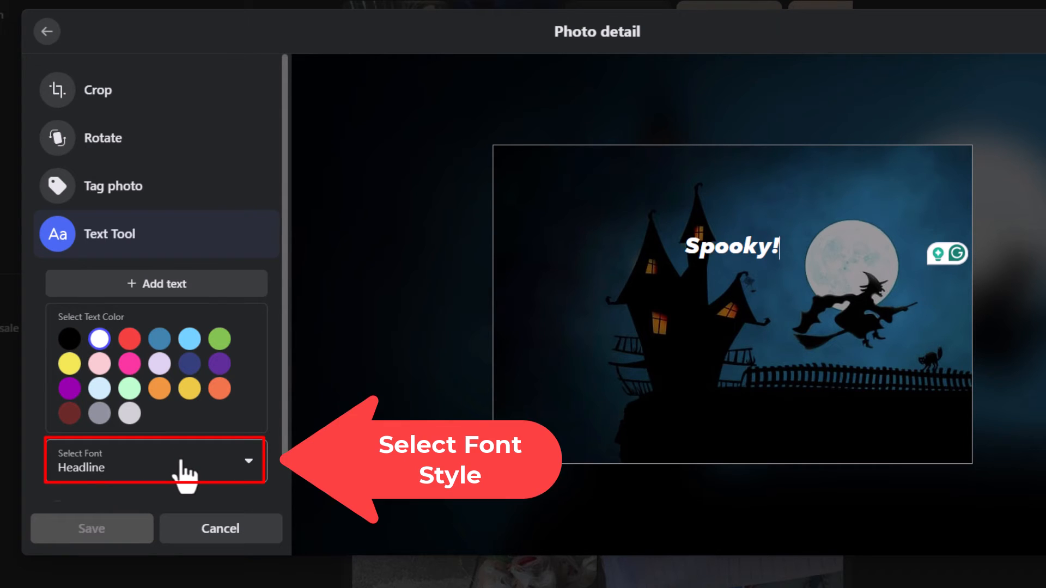
{"action": "left_click", "coordinate": [156, 460]}
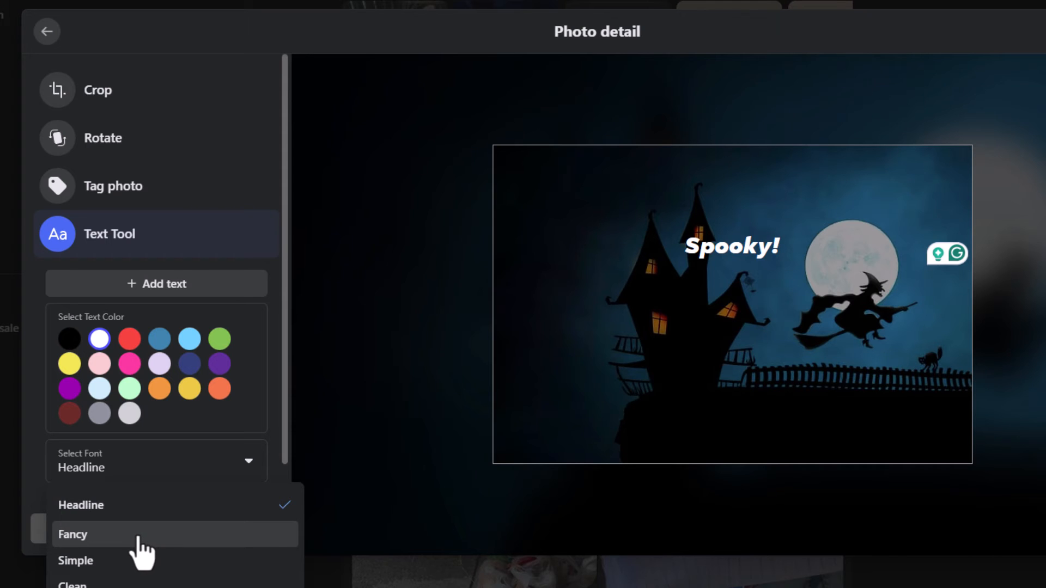
{"action": "left_click", "coordinate": [72, 534]}
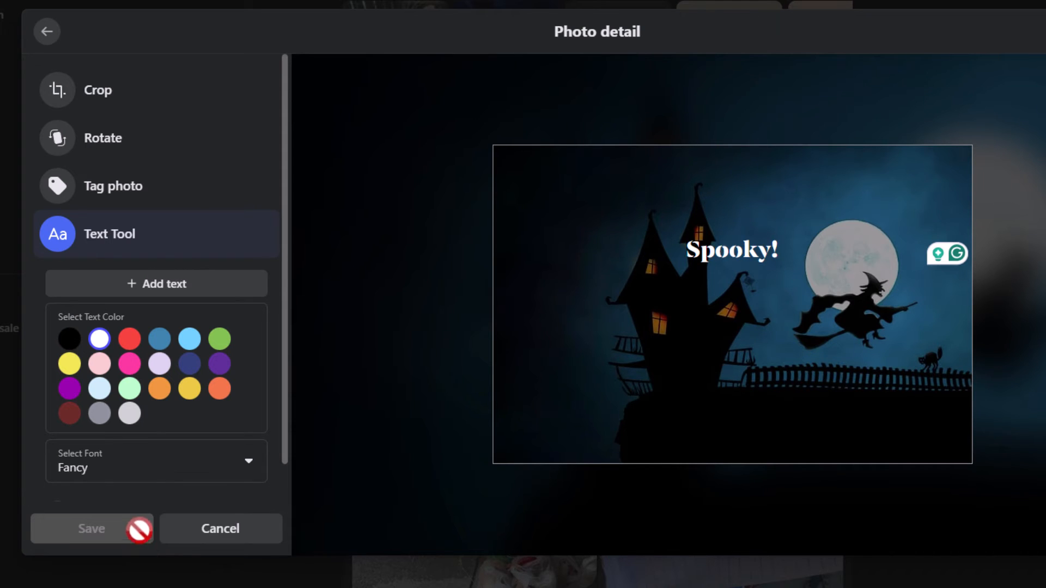
{"action": "mouse_move", "coordinate": [609, 353]}
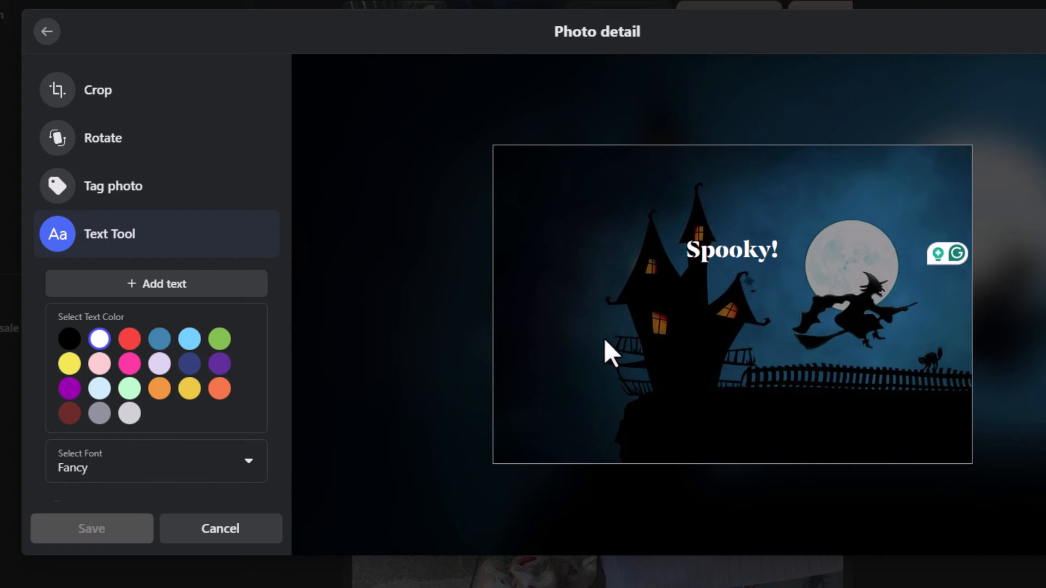
{"action": "mouse_move", "coordinate": [742, 321]}
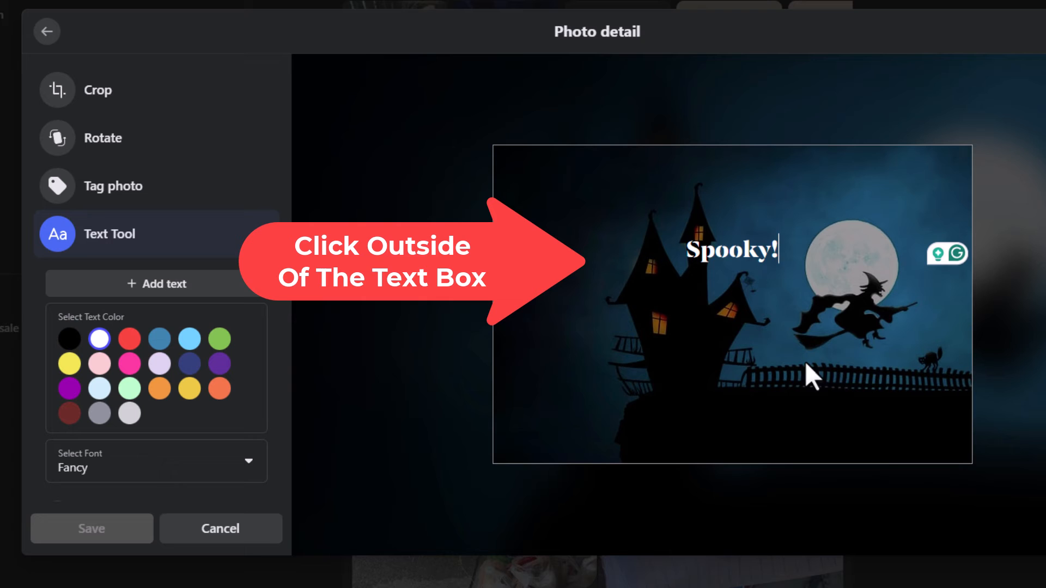
{"action": "mouse_move", "coordinate": [761, 374]}
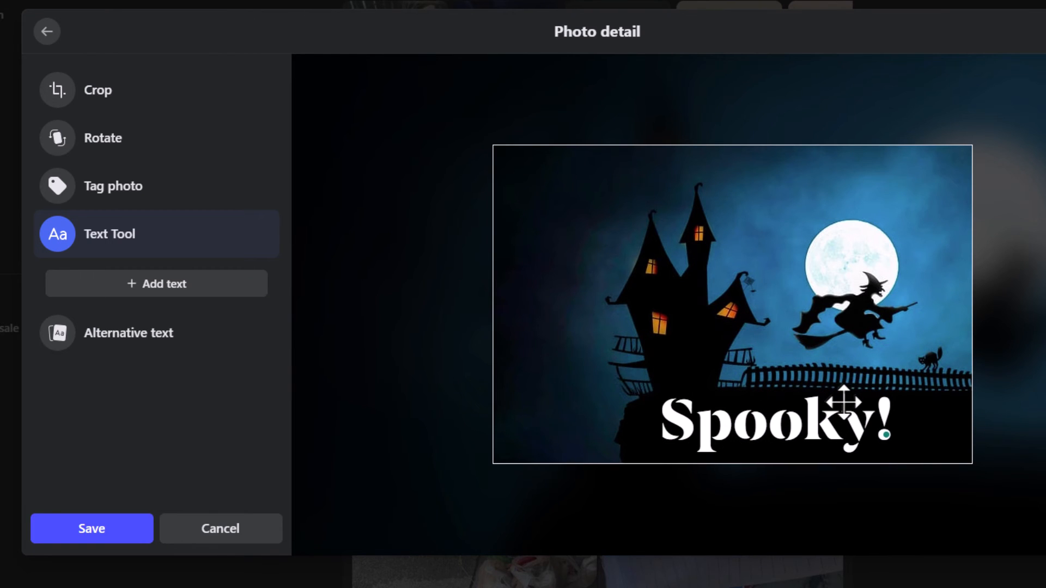
Step: Enlarge the Spooky! text across the bottom of the image and save the edited photo
{"action": "left_click", "coordinate": [774, 420]}
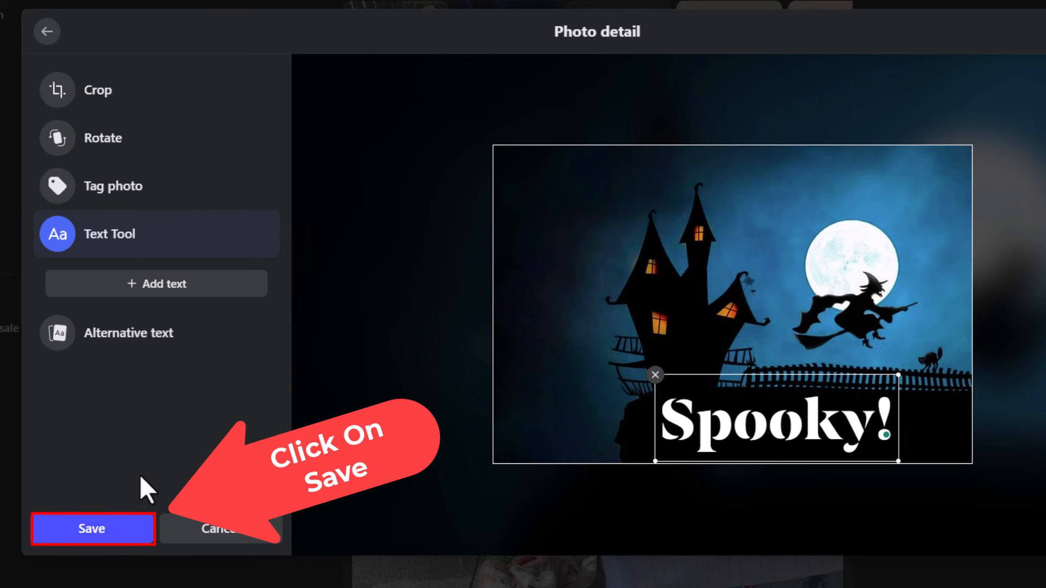
{"action": "left_click", "coordinate": [91, 528]}
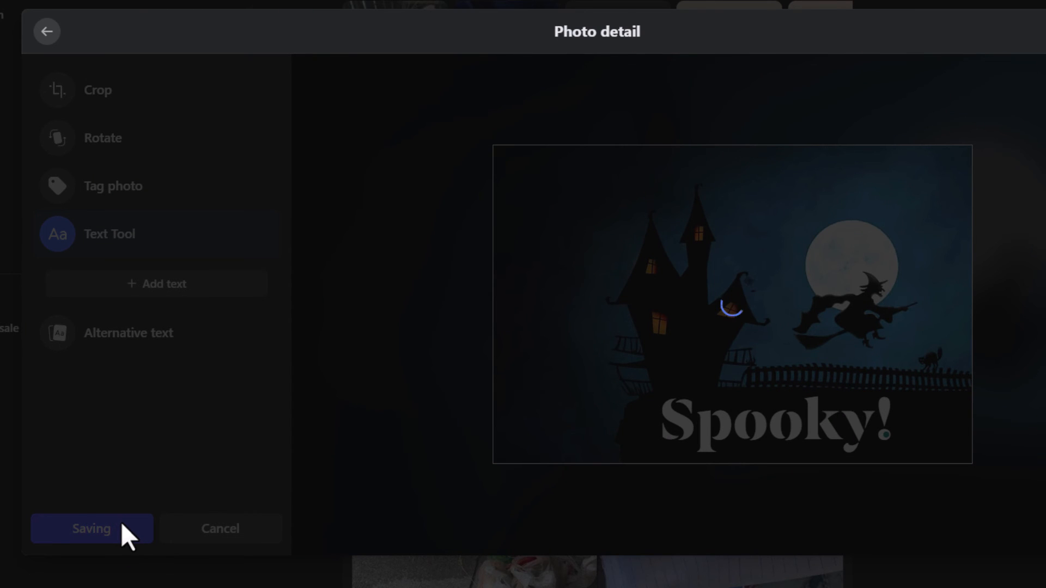
Step: Publish the post and scroll the feed to the new Spooky! Halloween post
{"action": "left_click", "coordinate": [92, 529]}
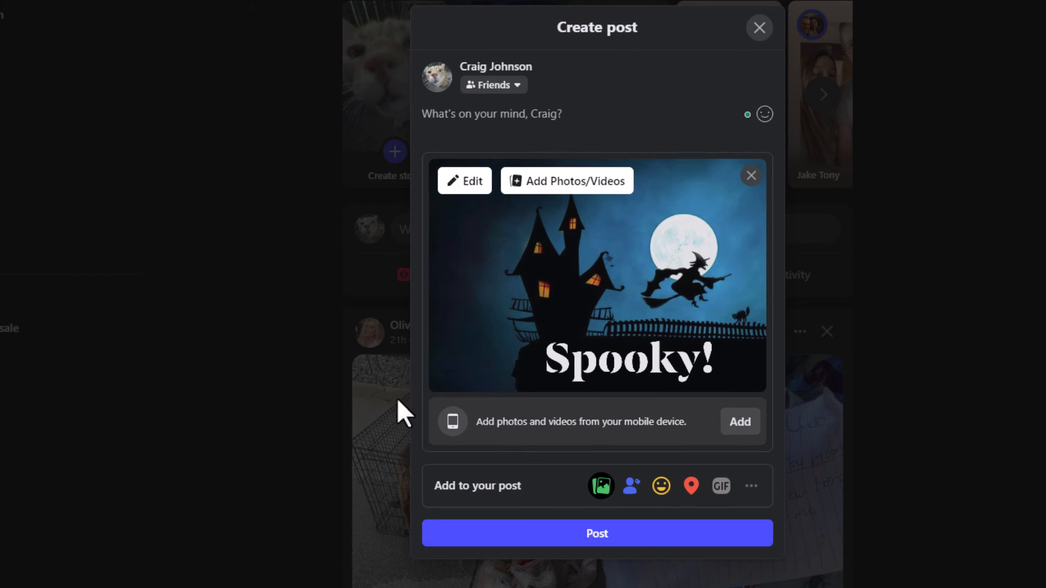
{"action": "mouse_move", "coordinate": [531, 377]}
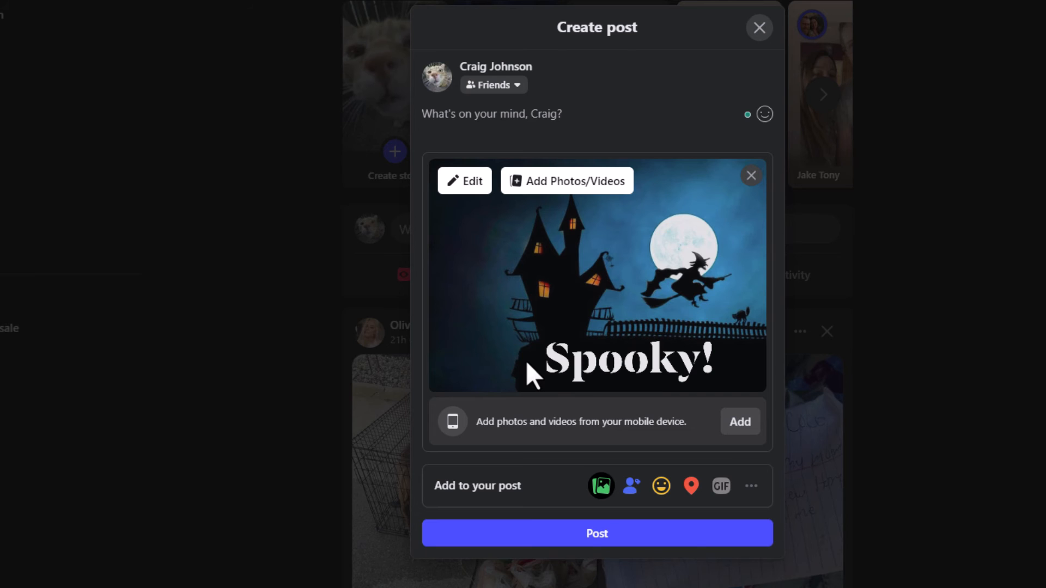
{"action": "left_click", "coordinate": [493, 85]}
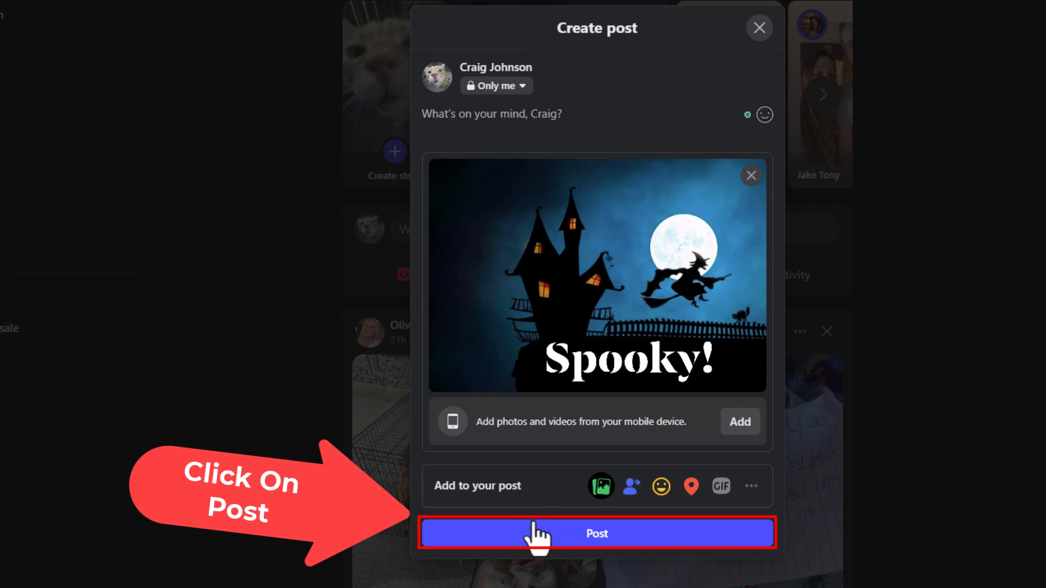
{"action": "left_click", "coordinate": [596, 533]}
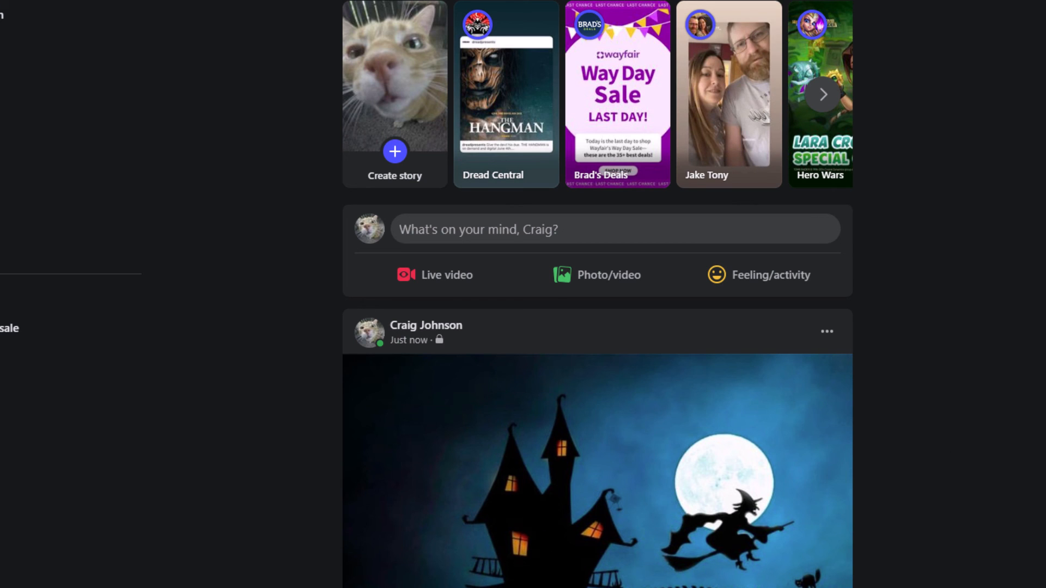
{"action": "scroll", "scroll_direction": "down", "scroll_amount": 3}
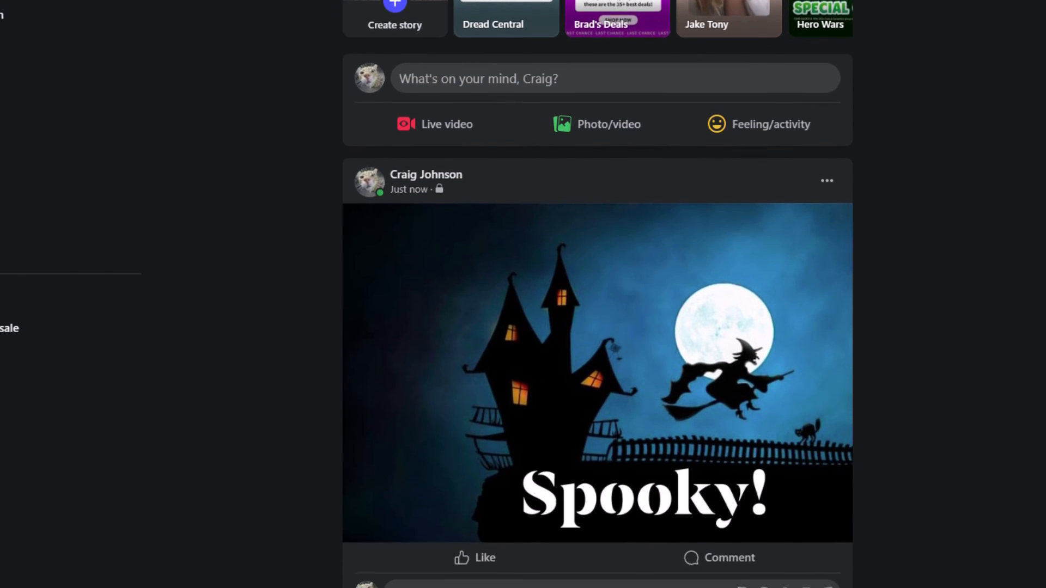
{"action": "scroll", "scroll_direction": "up", "scroll_amount": 3}
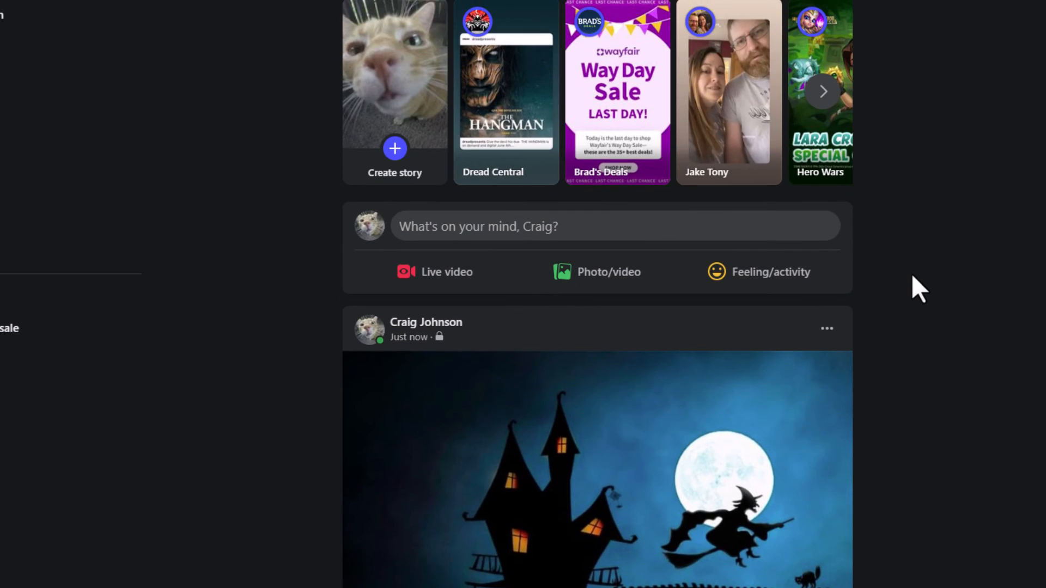
{"action": "scroll", "scroll_direction": "down", "scroll_amount": 3}
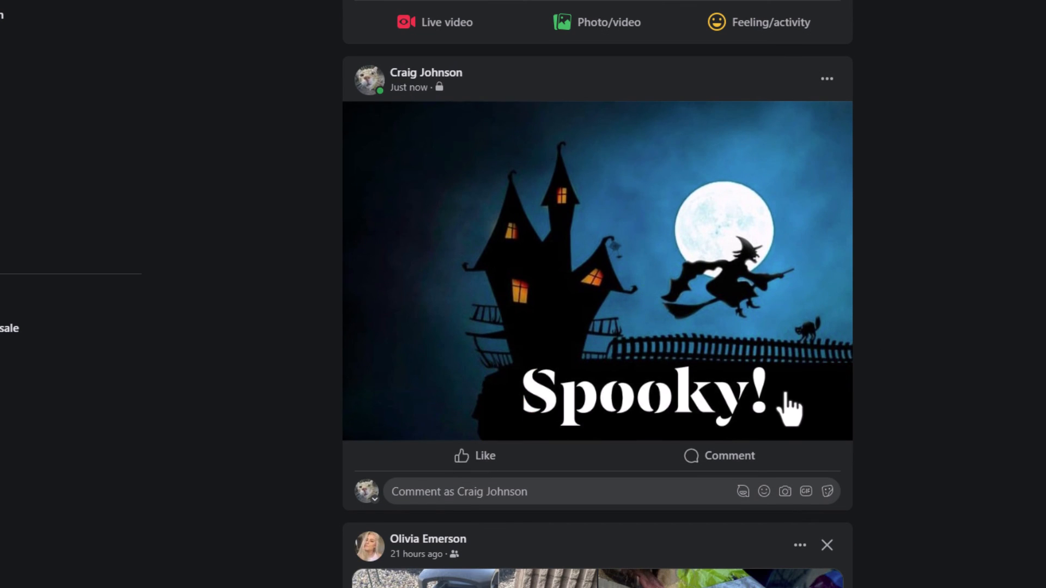
{"action": "mouse_move", "coordinate": [866, 389]}
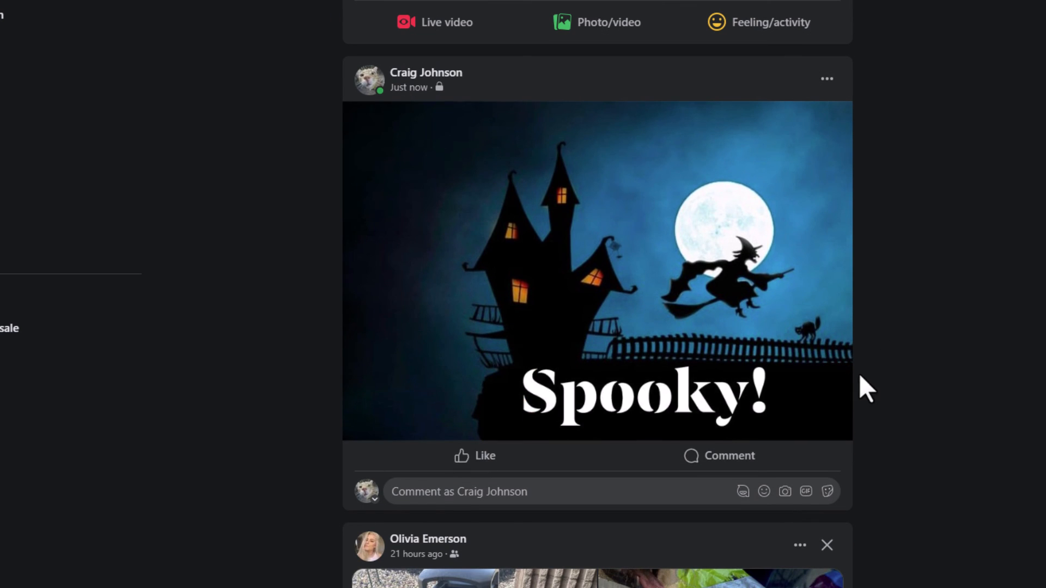